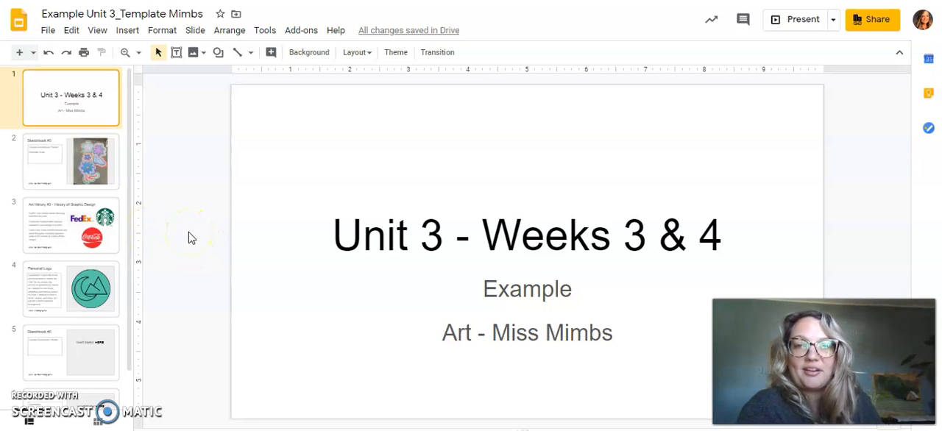
{"action": "mouse_move", "coordinate": [234, 152]}
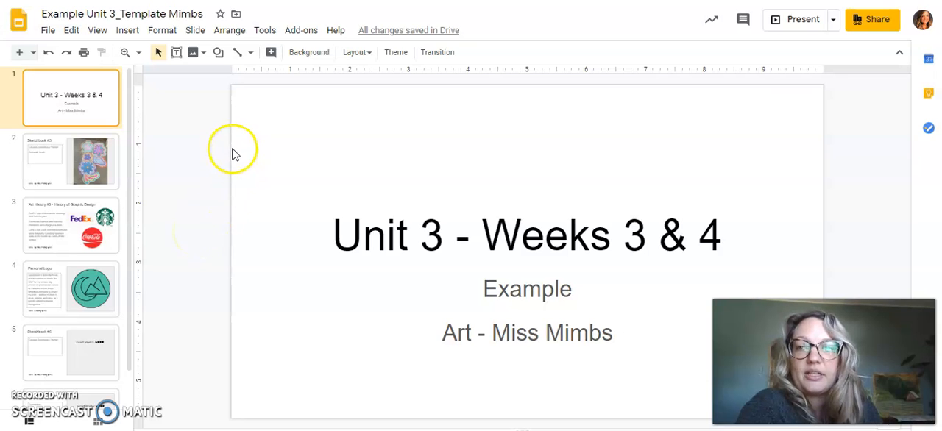
{"action": "mouse_move", "coordinate": [64, 155]}
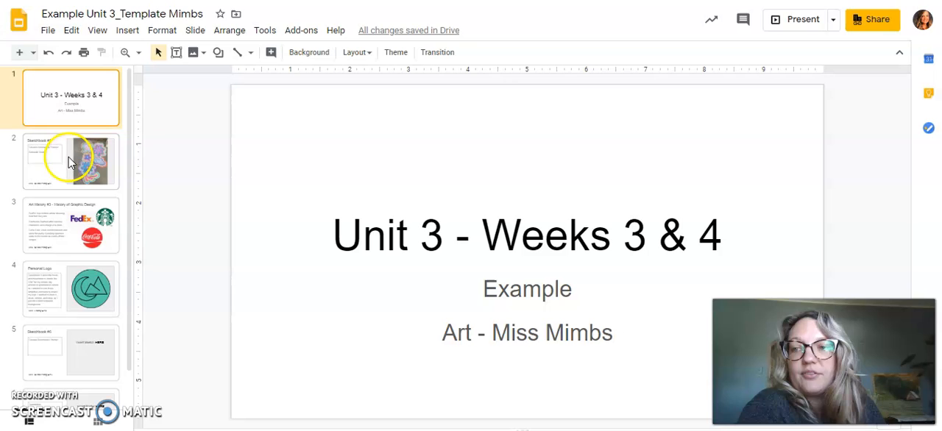
{"action": "mouse_move", "coordinate": [163, 36]}
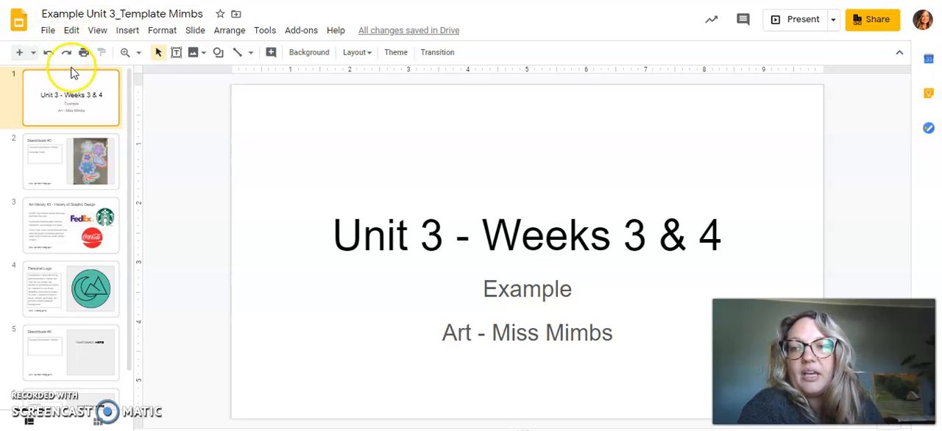
{"action": "mouse_move", "coordinate": [66, 318]}
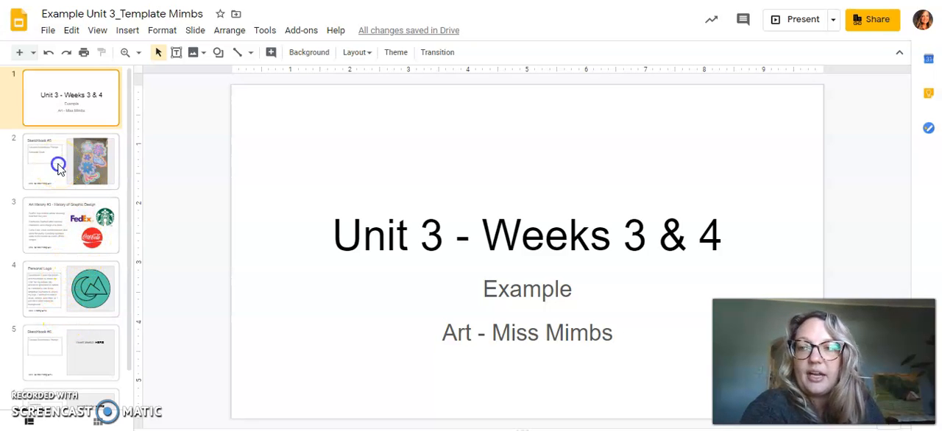
- Review the Sketchbook #5, Art History #3 and Personal Logo slides in turn
{"action": "left_click", "coordinate": [59, 164]}
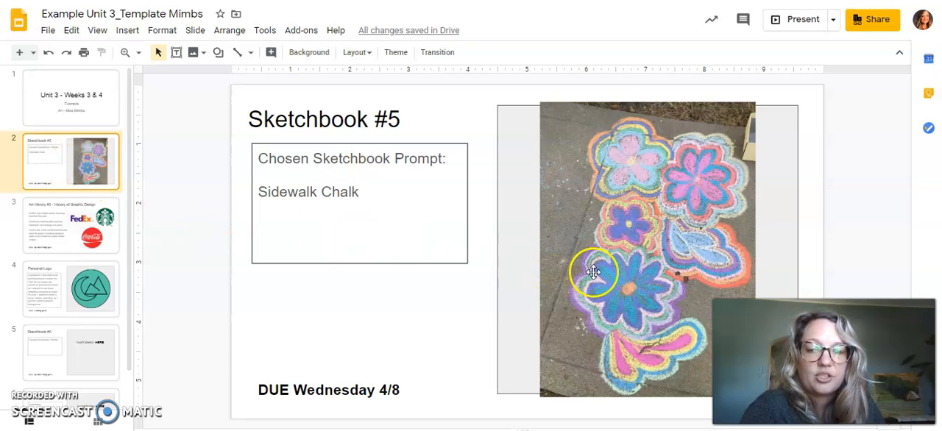
{"action": "mouse_move", "coordinate": [547, 288]}
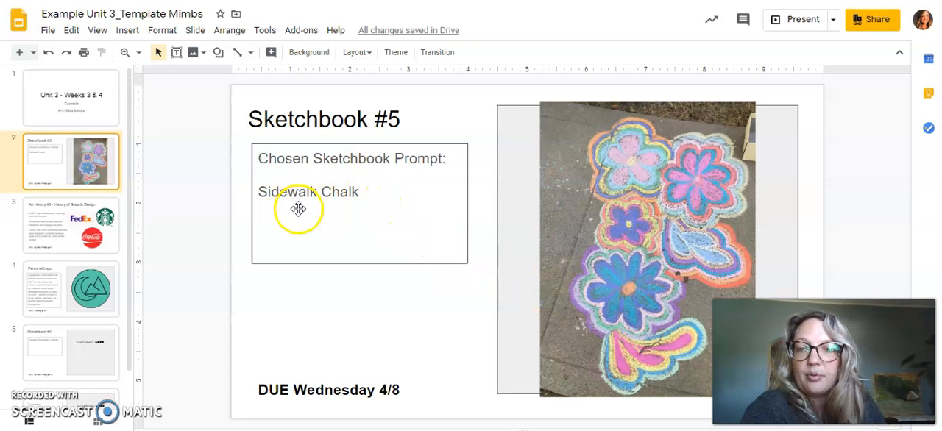
{"action": "left_click", "coordinate": [70, 226]}
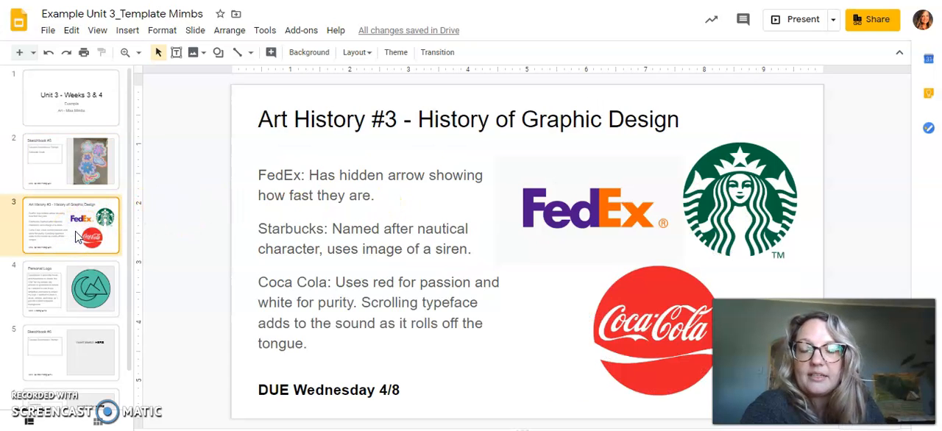
{"action": "left_click", "coordinate": [89, 236]}
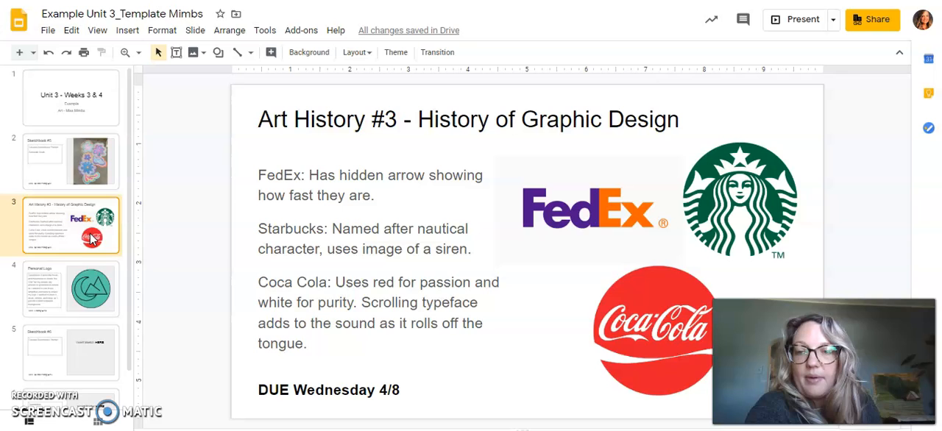
{"action": "mouse_move", "coordinate": [210, 325]}
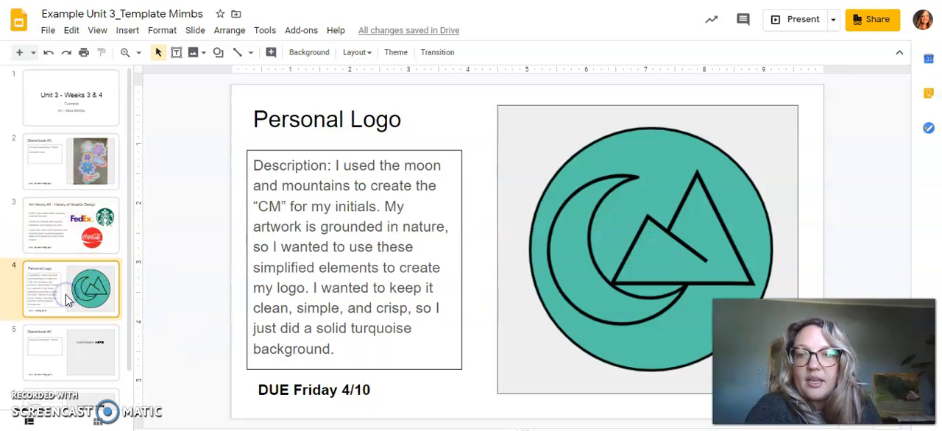
{"action": "mouse_move", "coordinate": [548, 231]}
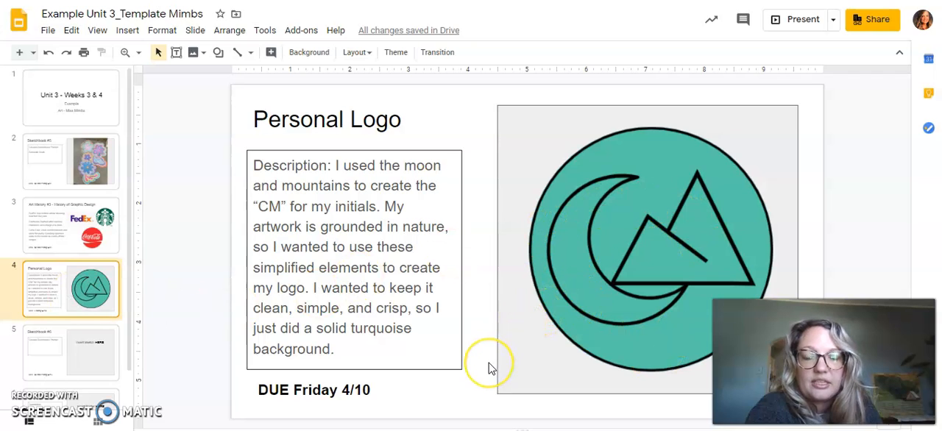
{"action": "mouse_move", "coordinate": [553, 289]}
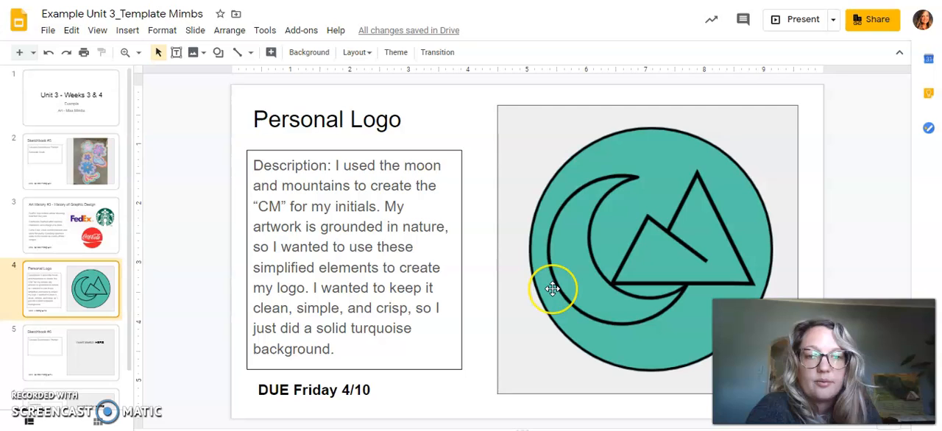
{"action": "mouse_move", "coordinate": [580, 263]}
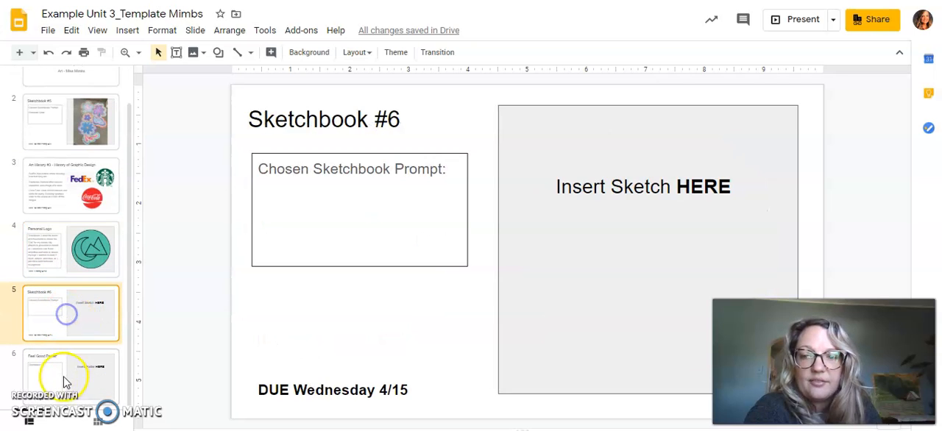
- Check the Feel Good Poster and Sketchbook #6 slides, then open the deck's sharing settings
{"action": "left_click", "coordinate": [66, 379]}
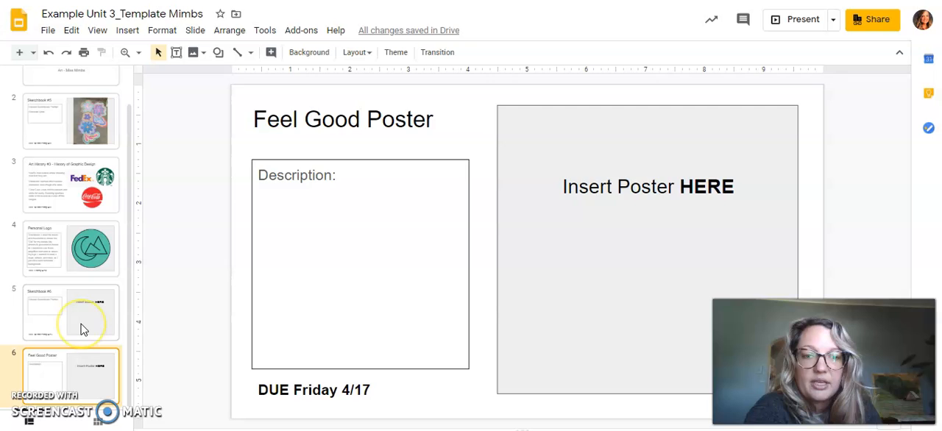
{"action": "left_click", "coordinate": [70, 312]}
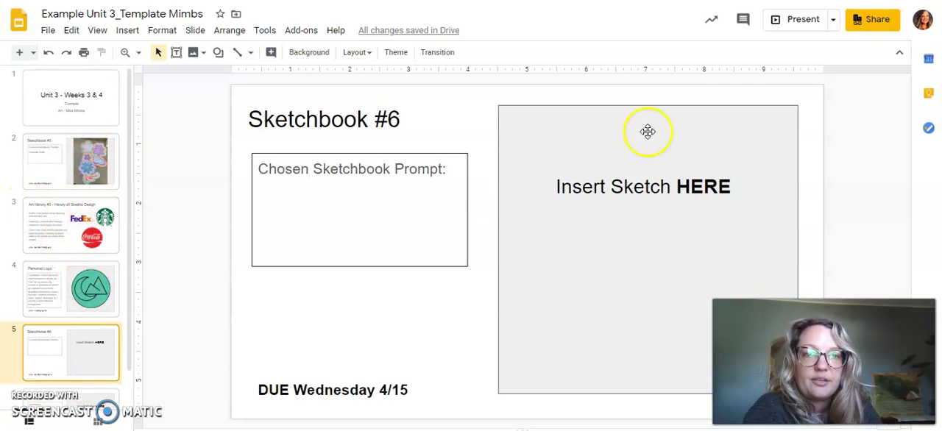
{"action": "left_click", "coordinate": [872, 19]}
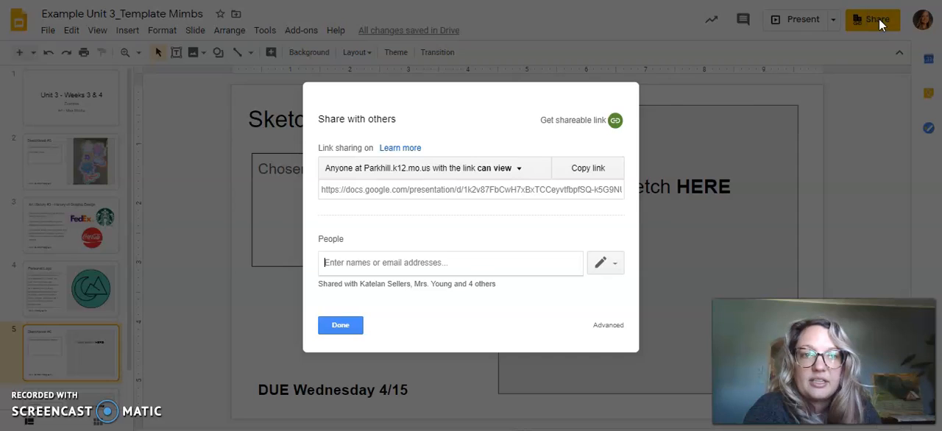
- Select the view-only sharing link and close the sharing settings
{"action": "left_click", "coordinate": [587, 168]}
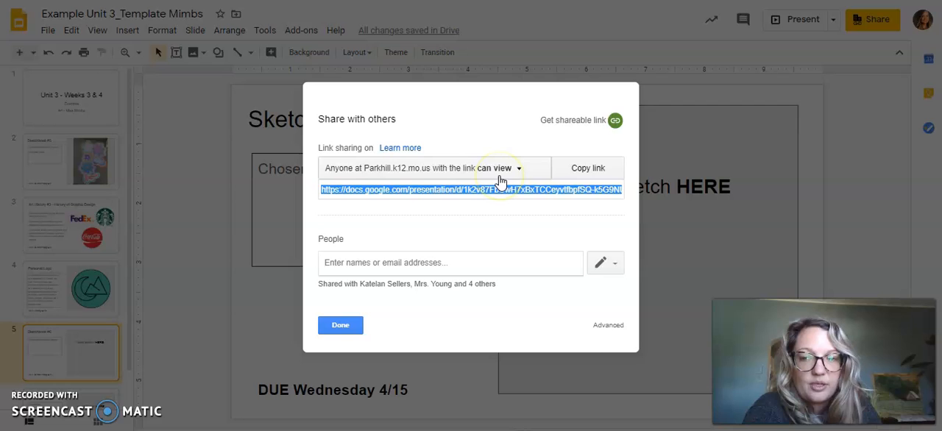
{"action": "mouse_move", "coordinate": [470, 222]}
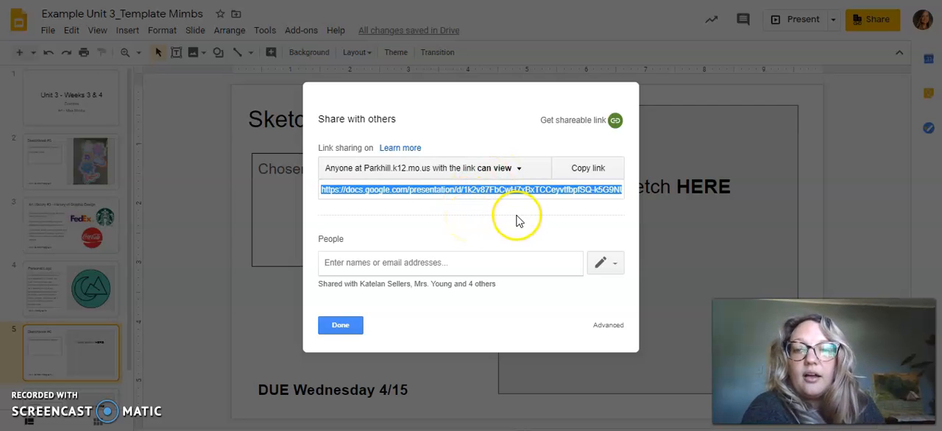
{"action": "left_click", "coordinate": [340, 325]}
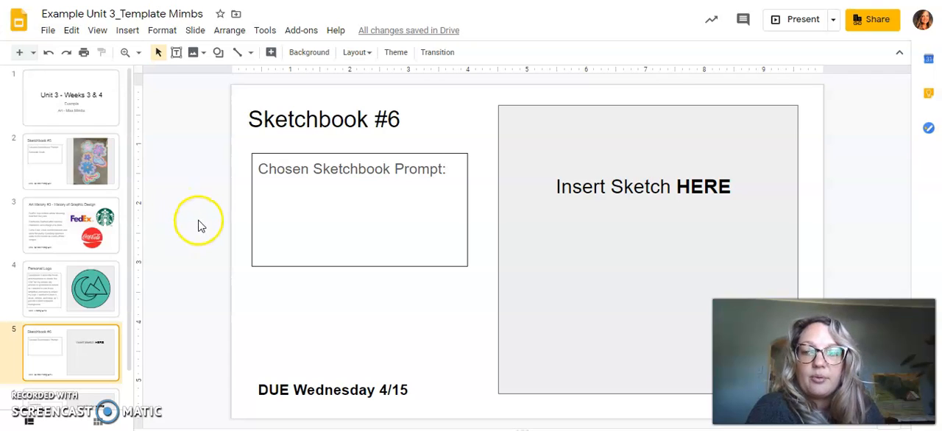
{"action": "mouse_move", "coordinate": [130, 280]}
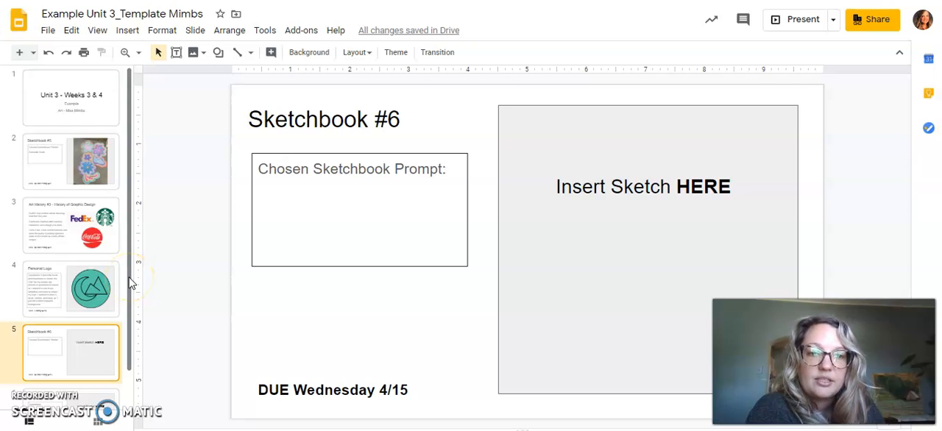
{"action": "mouse_move", "coordinate": [168, 162]}
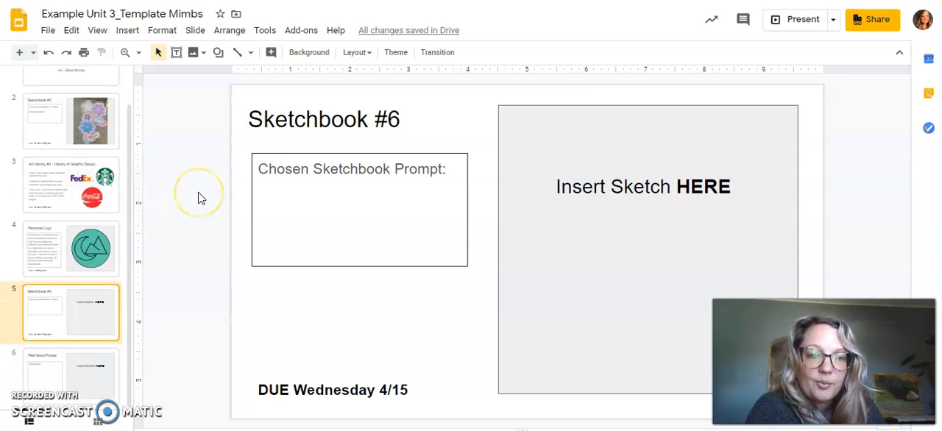
{"action": "mouse_move", "coordinate": [109, 266]}
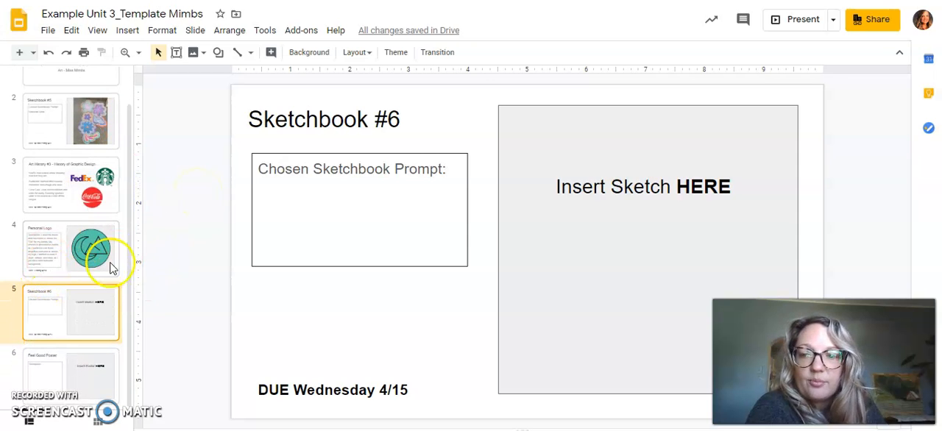
{"action": "mouse_move", "coordinate": [206, 253]}
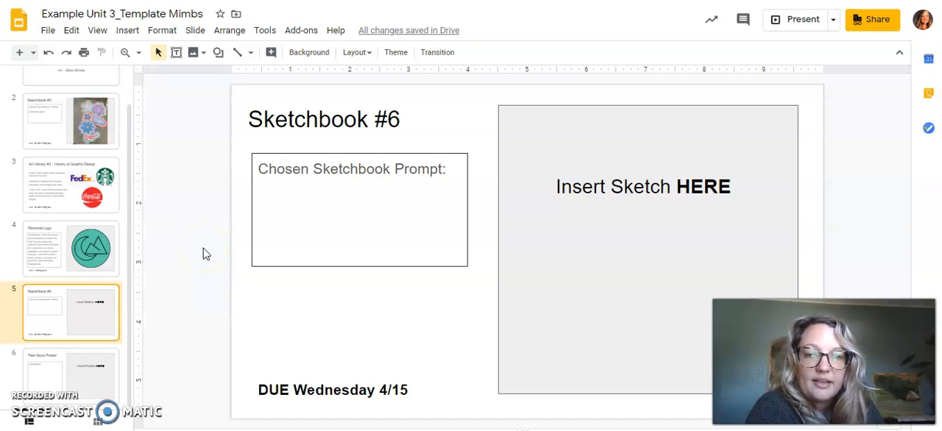
{"action": "mouse_move", "coordinate": [189, 173]}
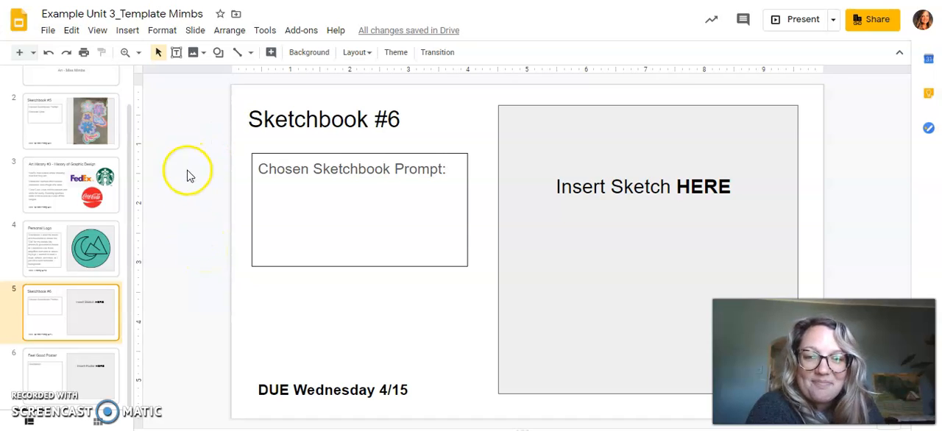